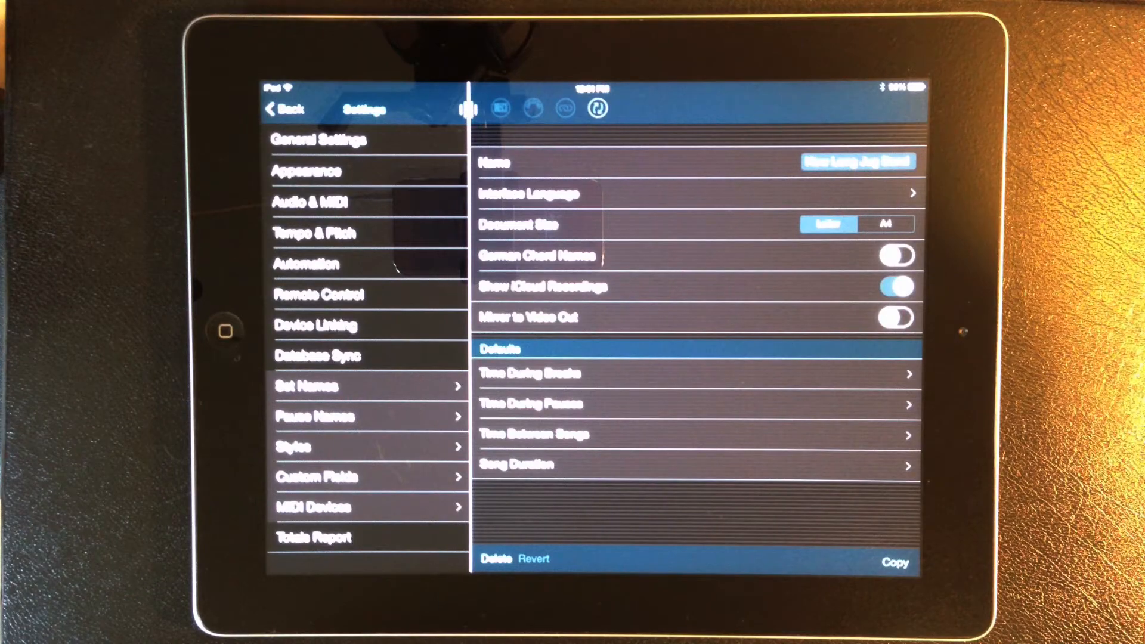
Switch the Color Theme from Dark to Light in Appearance settings
click(309, 170)
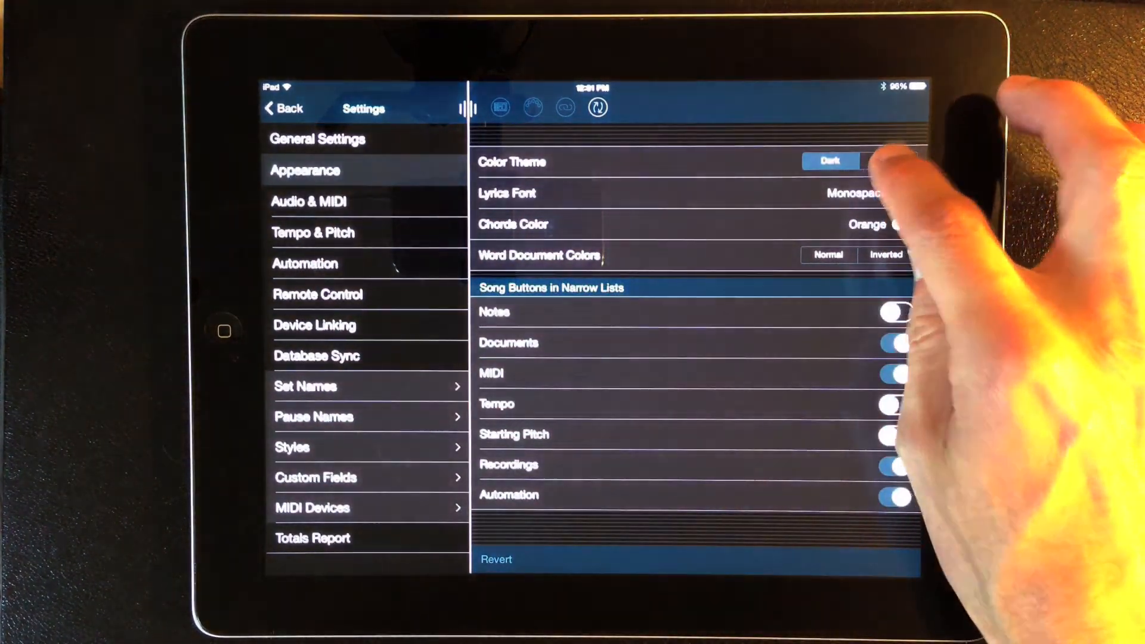
click(889, 161)
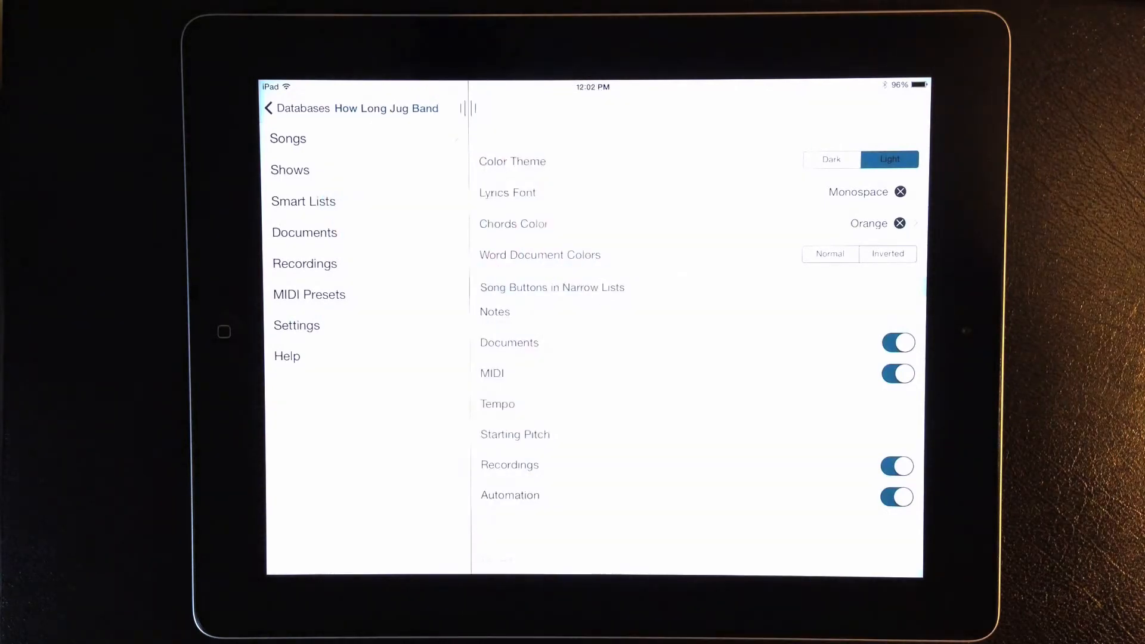
Browse the Songs library, viewing Bugle Call Rag's details and then another song's
click(288, 139)
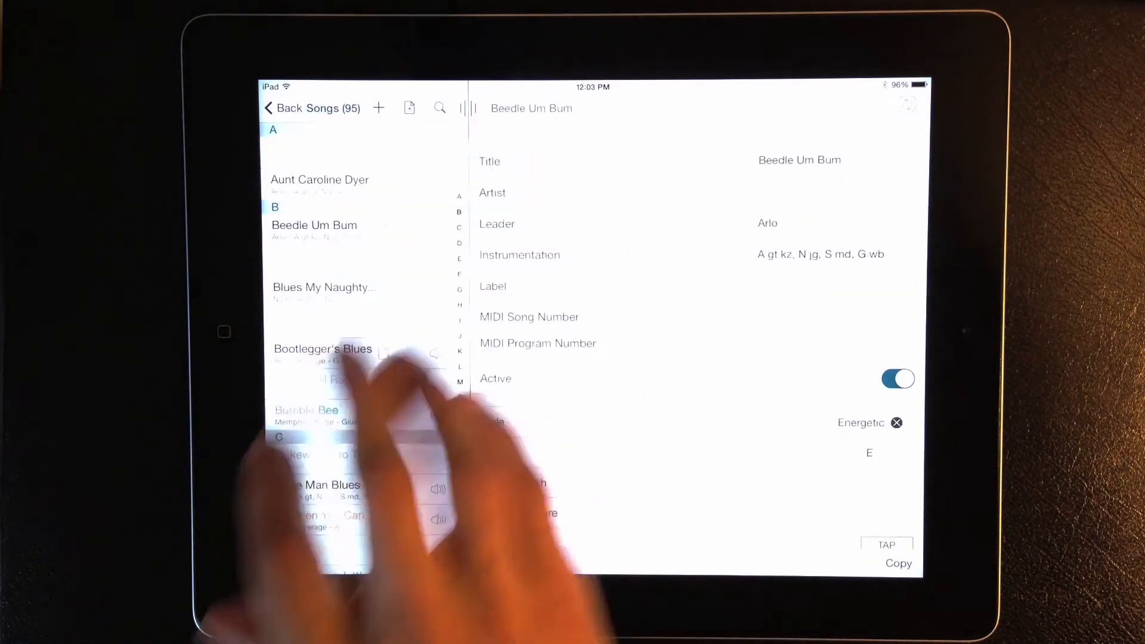
click(324, 288)
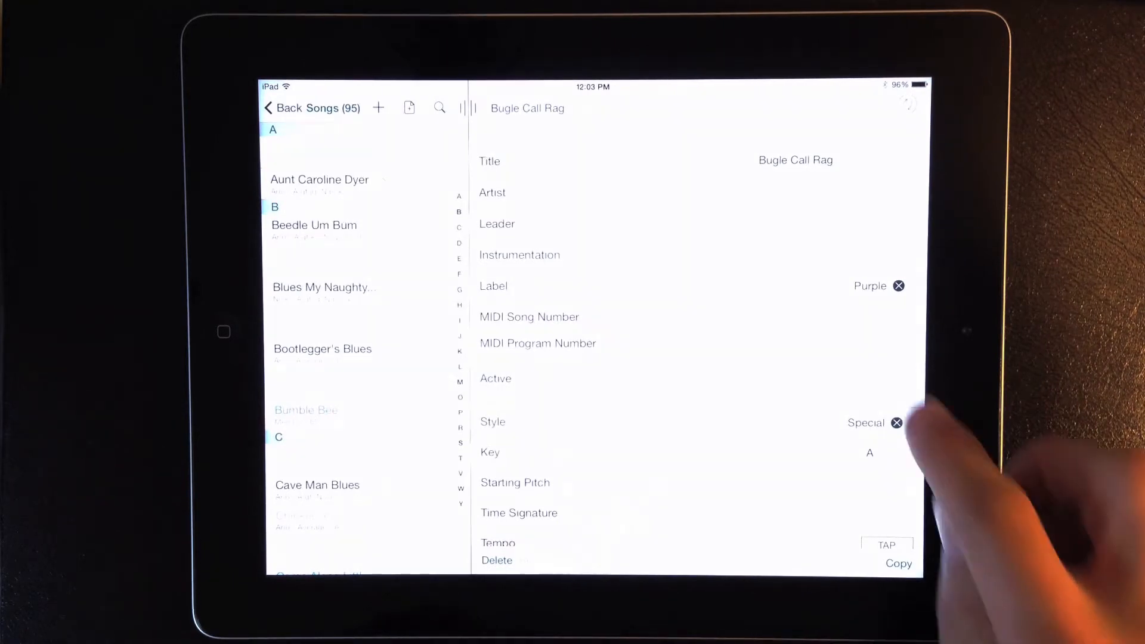
click(898, 380)
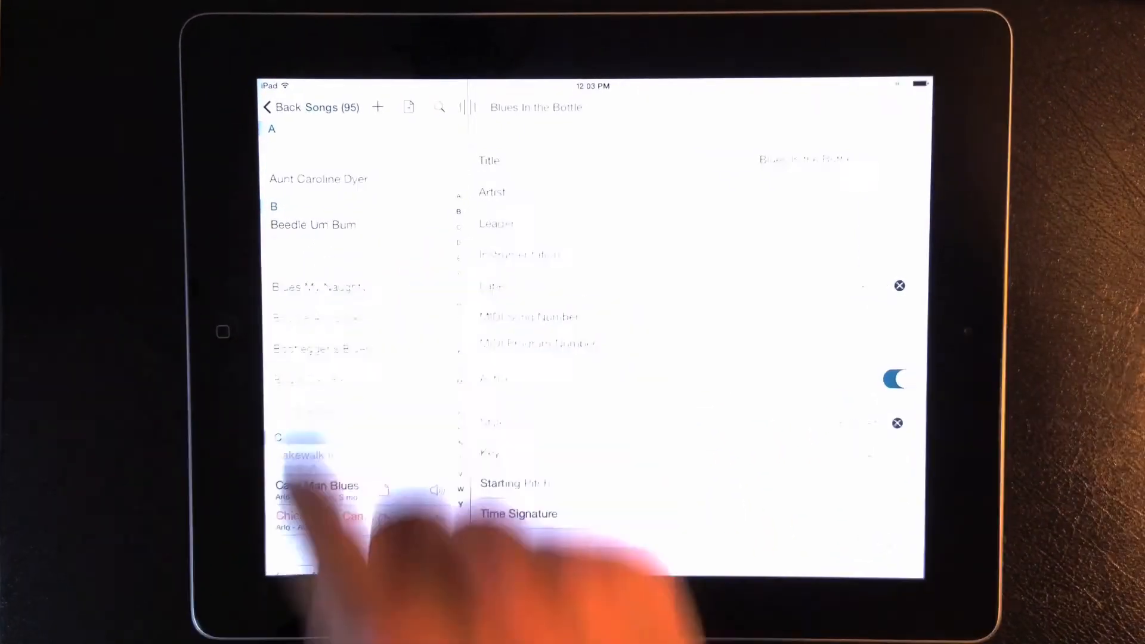
click(313, 225)
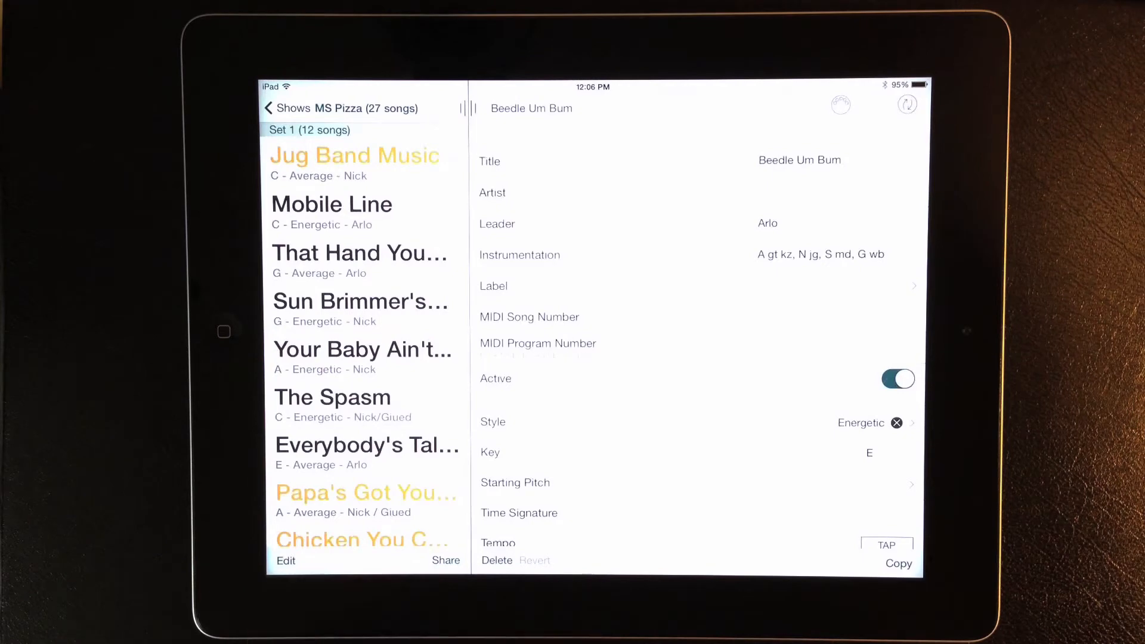
Put the MS Pizza show's set list into editing mode
click(282, 108)
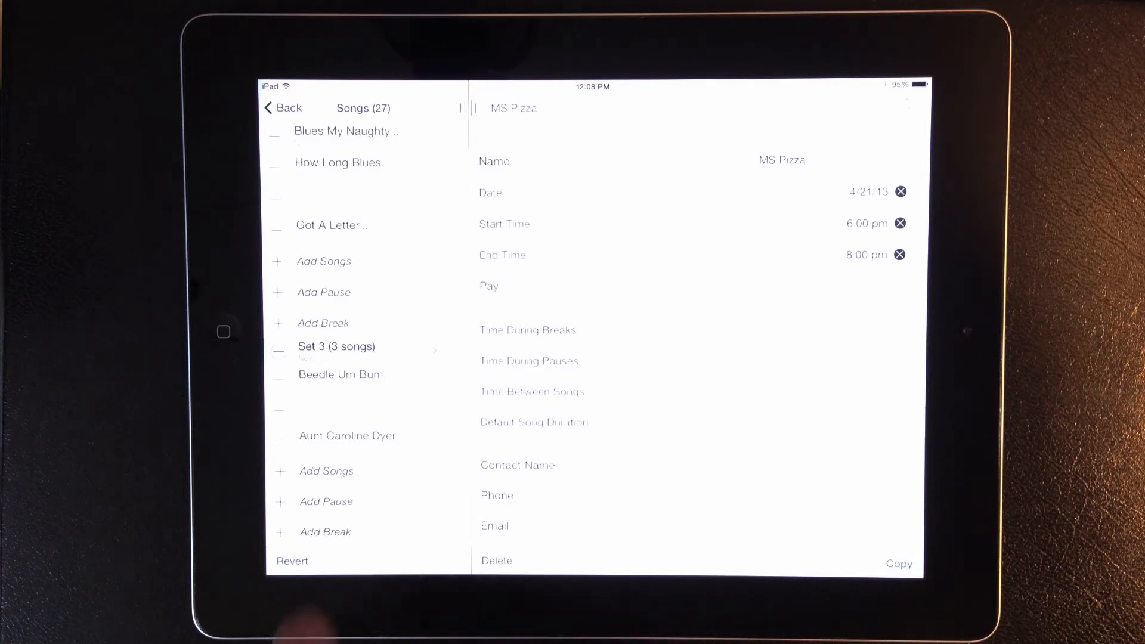
scroll(down, 3)
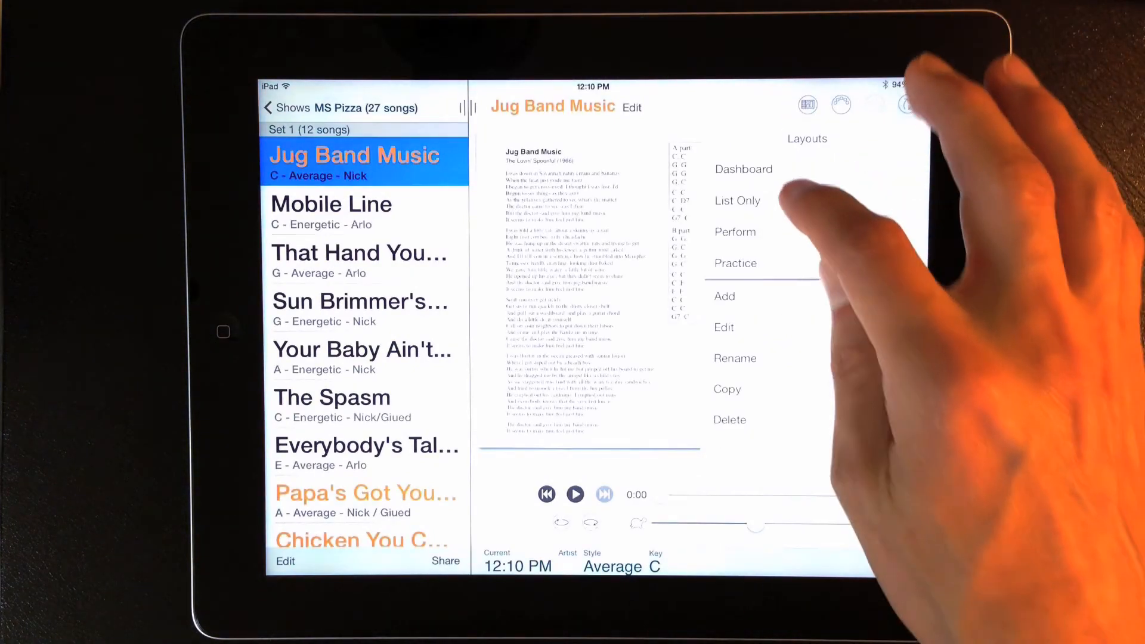
Switch Jug Band Music from the Dashboard layout to another song layout
click(735, 232)
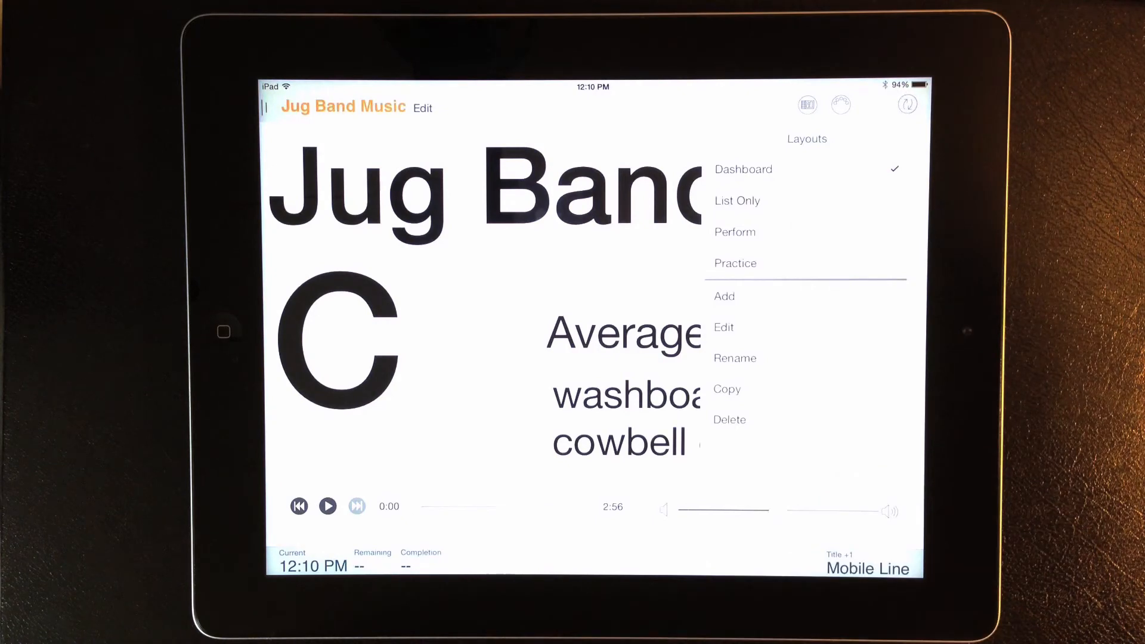
click(737, 200)
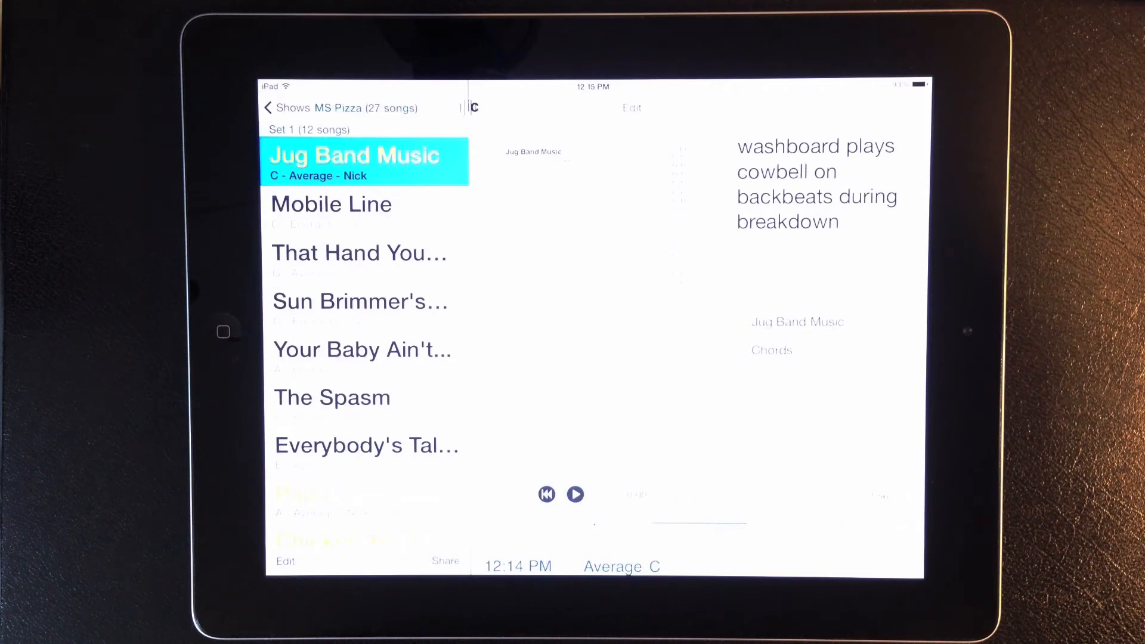
click(575, 494)
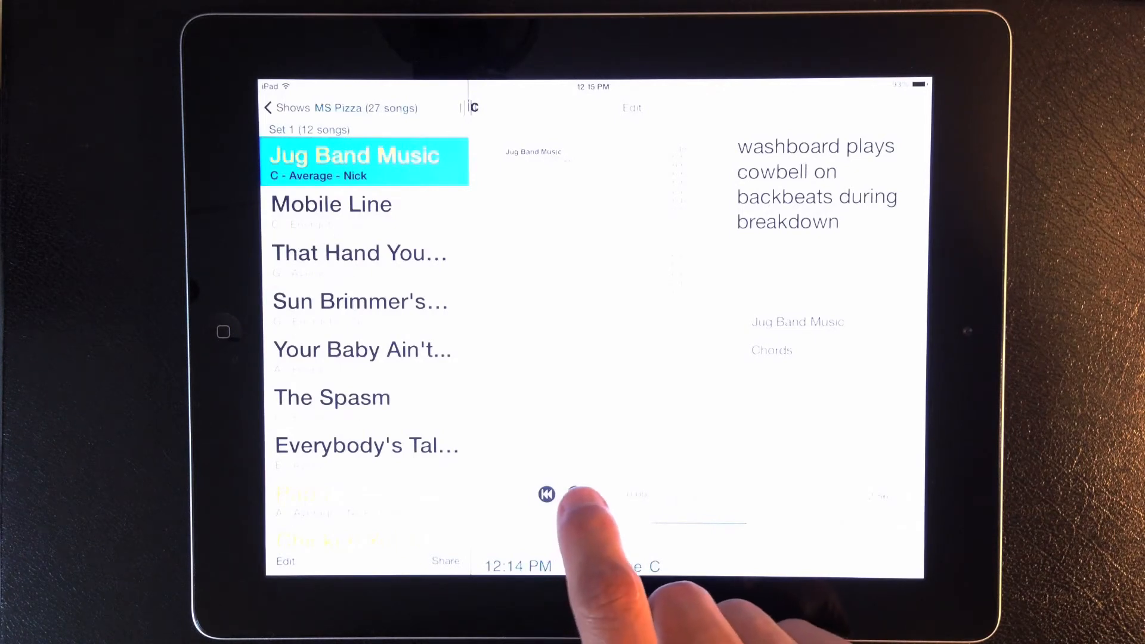
click(575, 495)
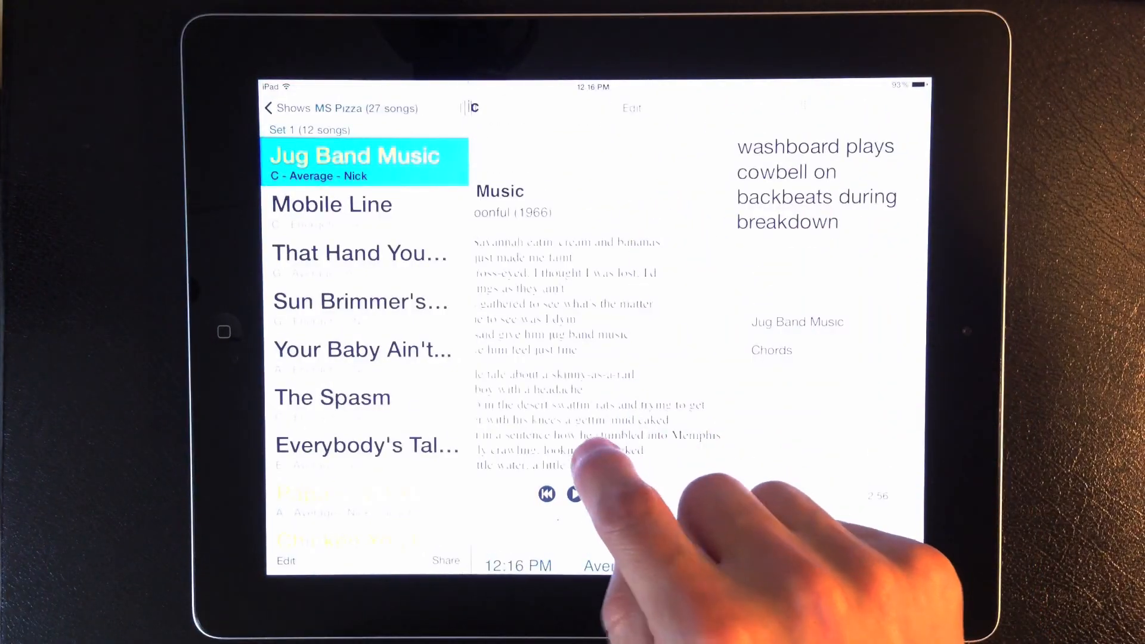
scroll(down, 3)
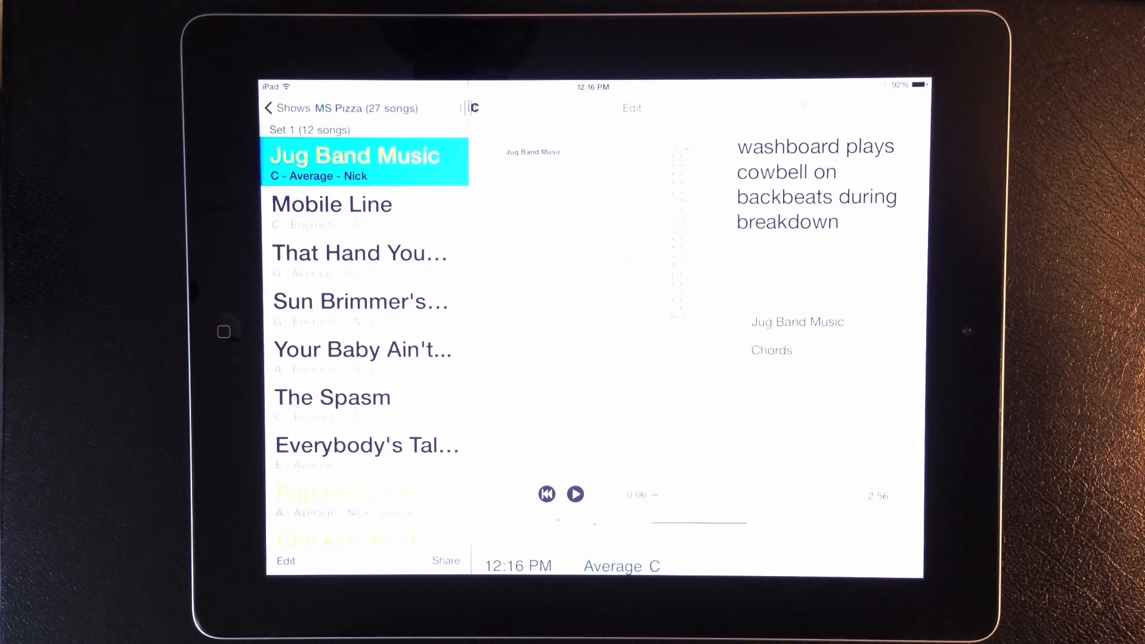
click(332, 205)
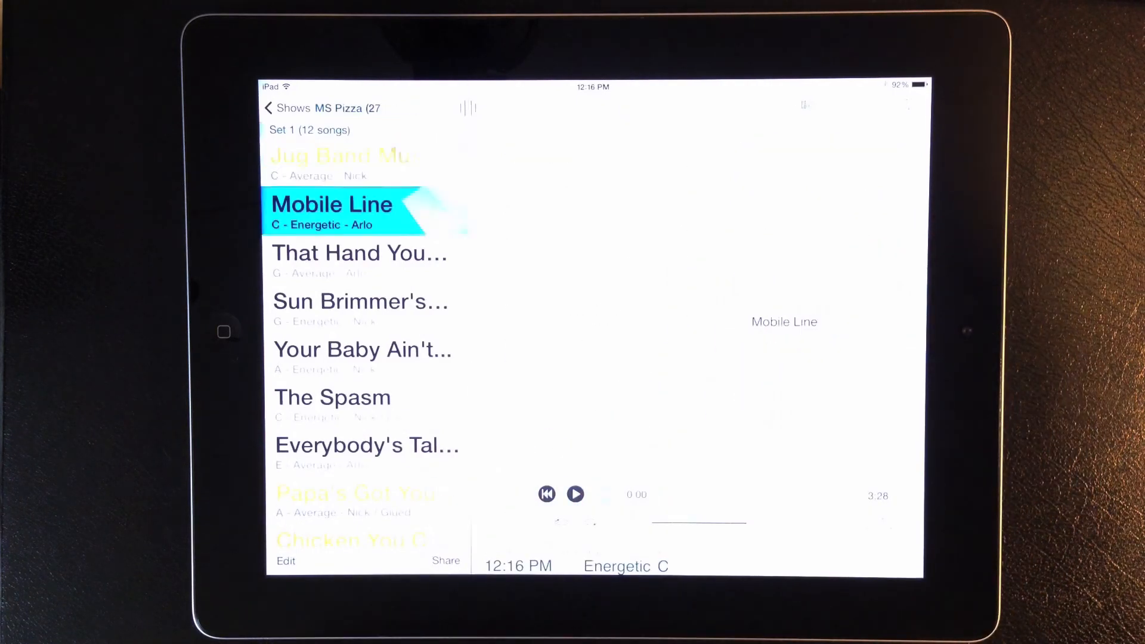
click(340, 156)
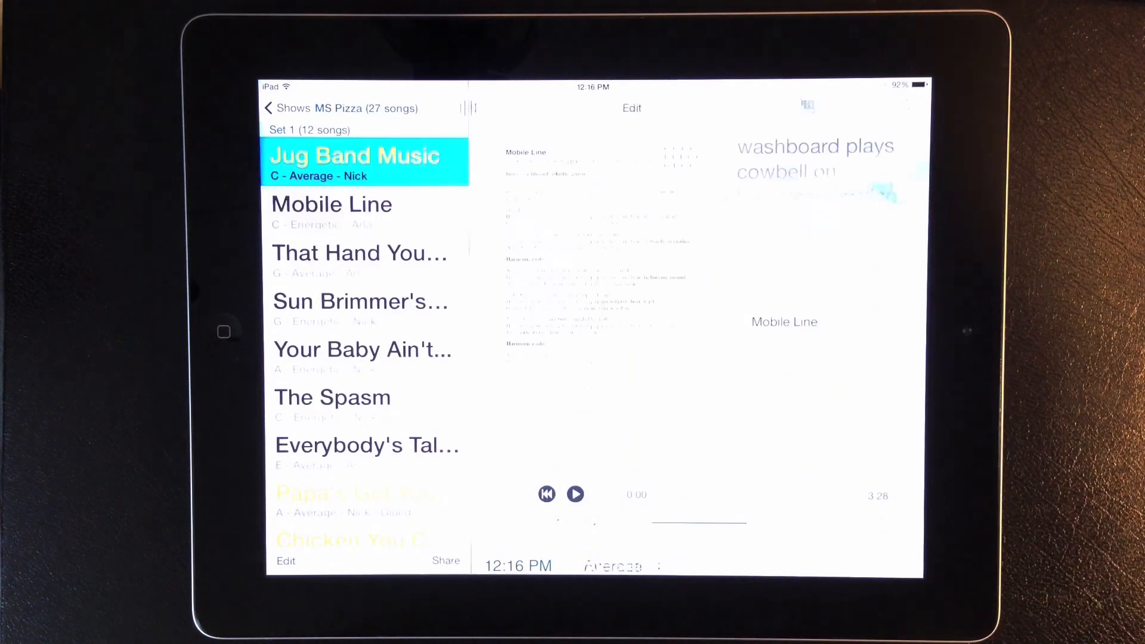
click(355, 161)
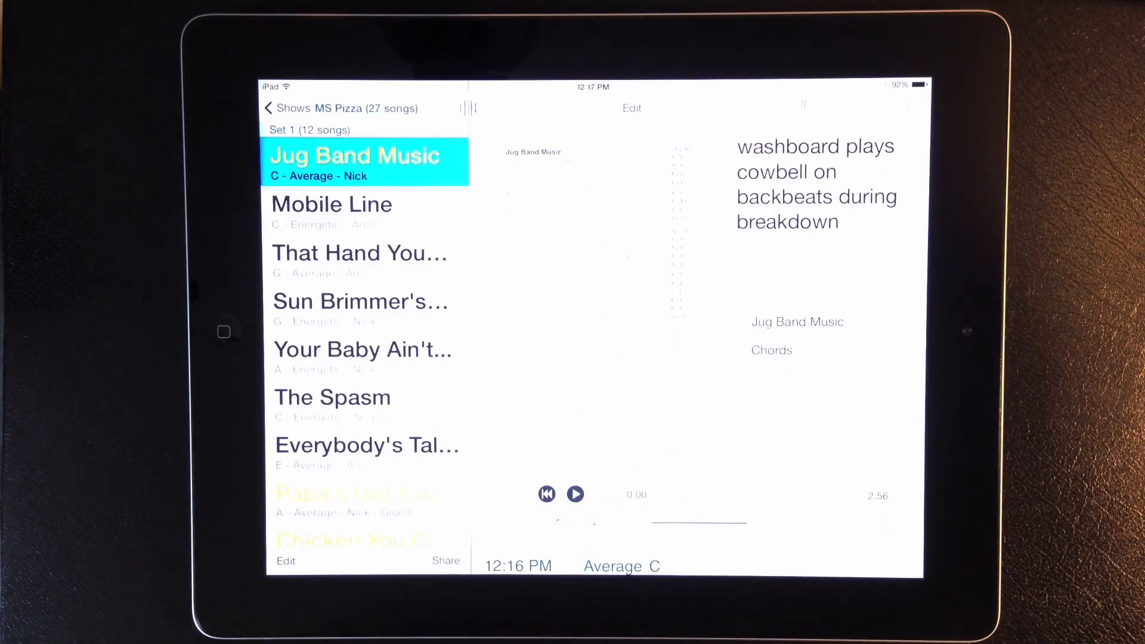